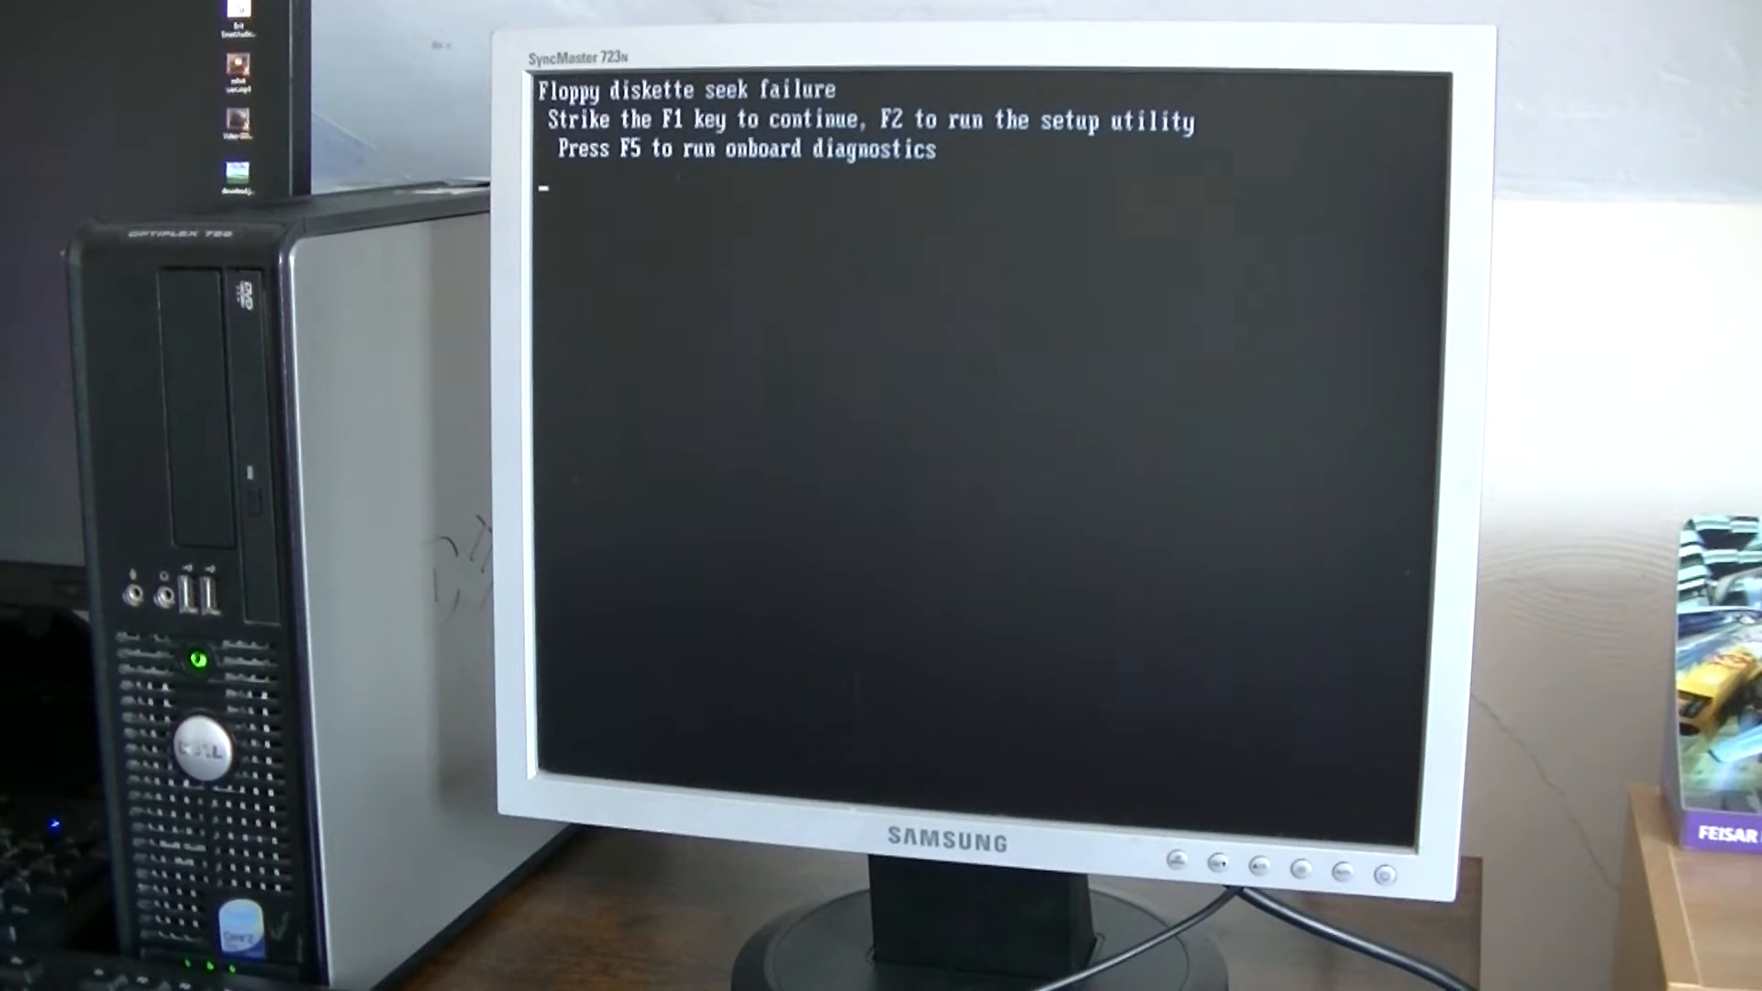
Continue booting past the 'Floppy diskette seek failure' warning with F1
key(f1)
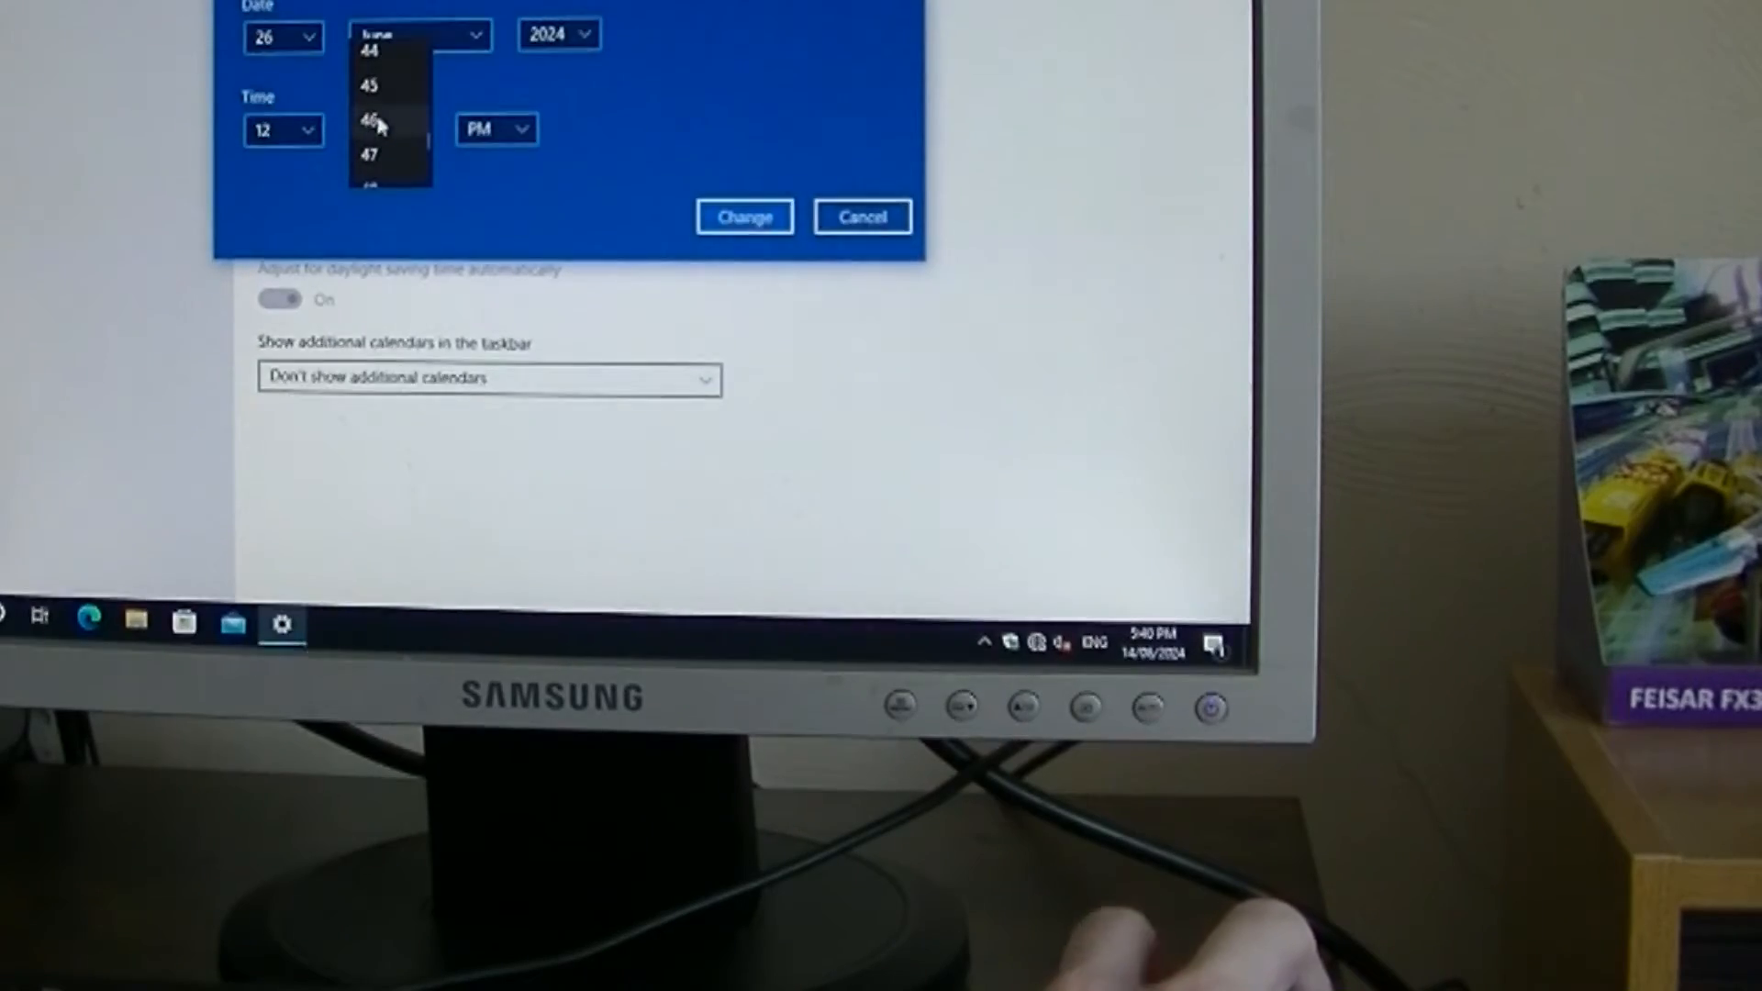
Choose 46 as the clock's minutes value
click(371, 121)
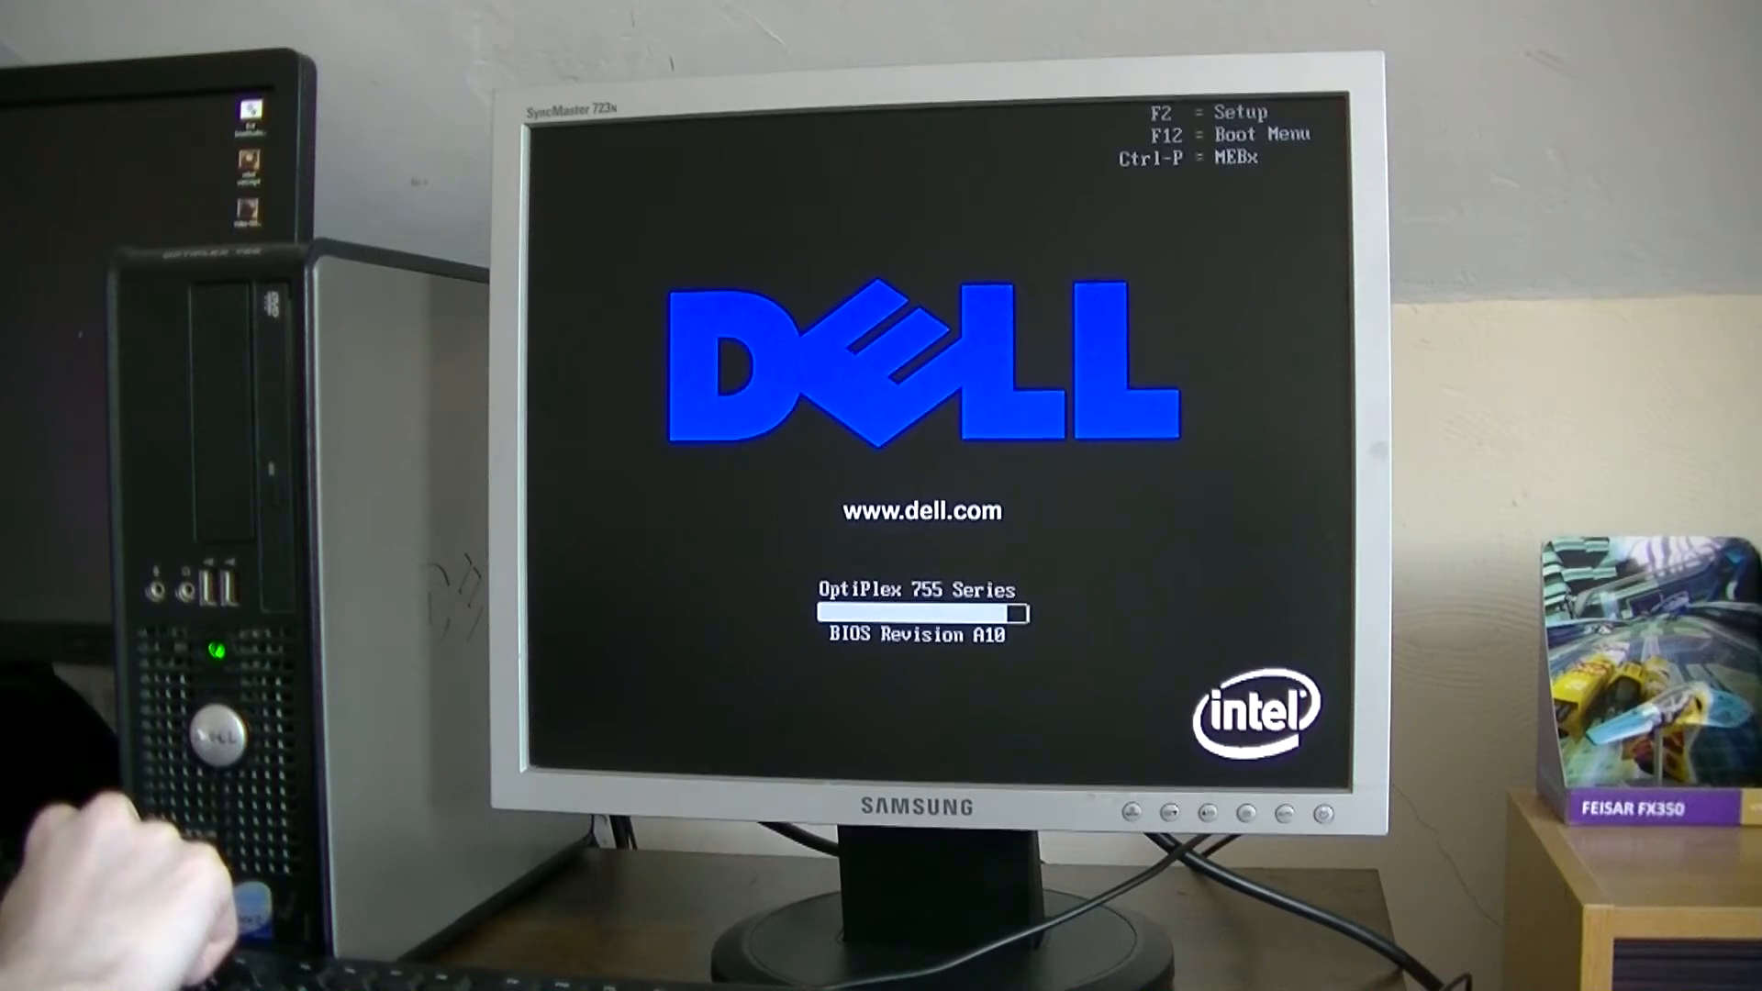
Enter BIOS Setup, switch the Diskette Drive setting to Off, and apply it
key(f2)
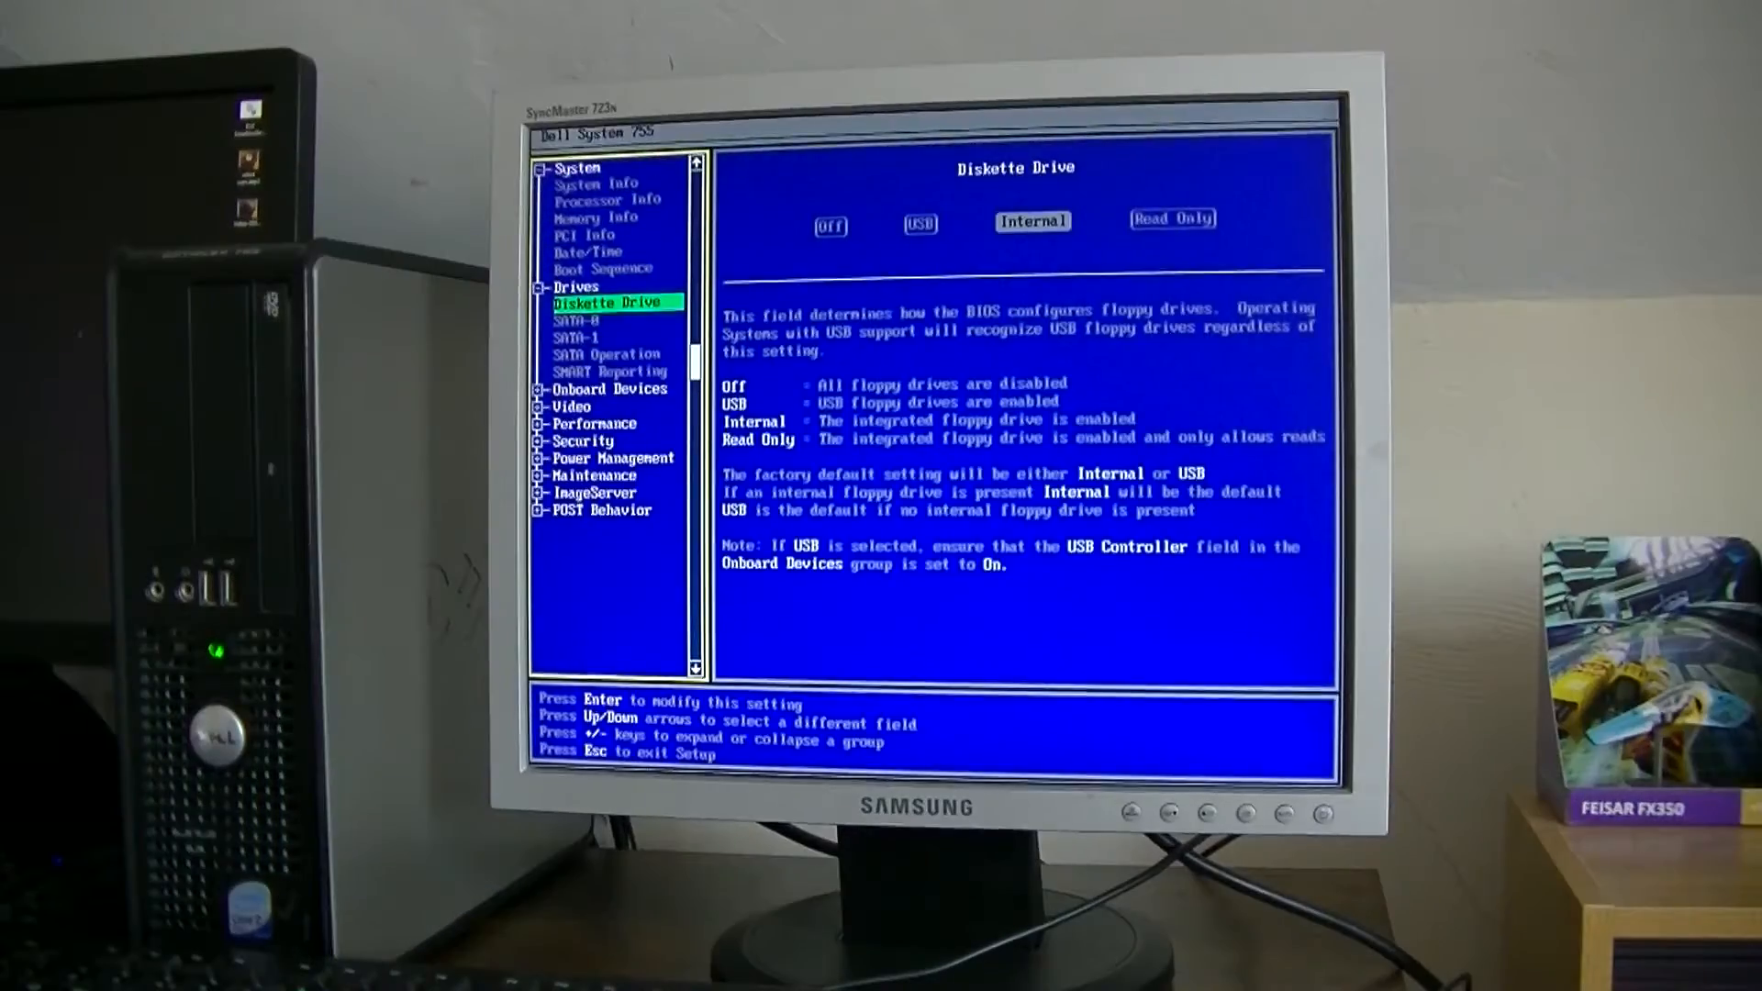
key(Left)
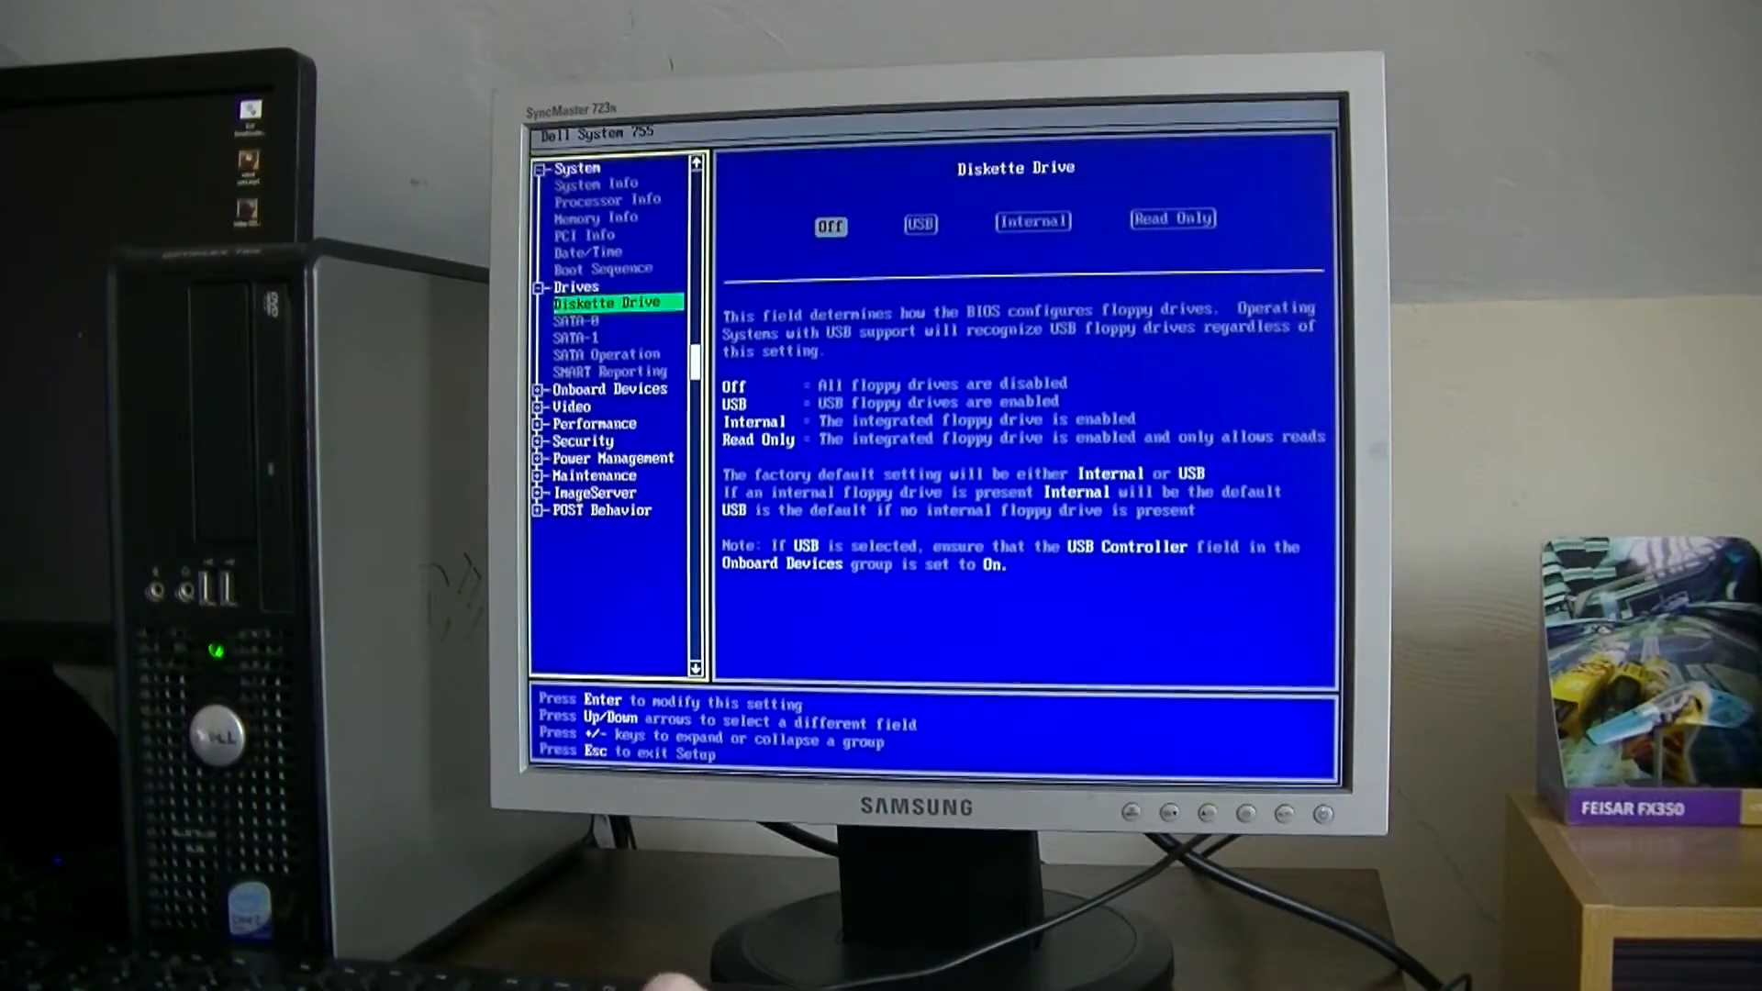
key(Escape)
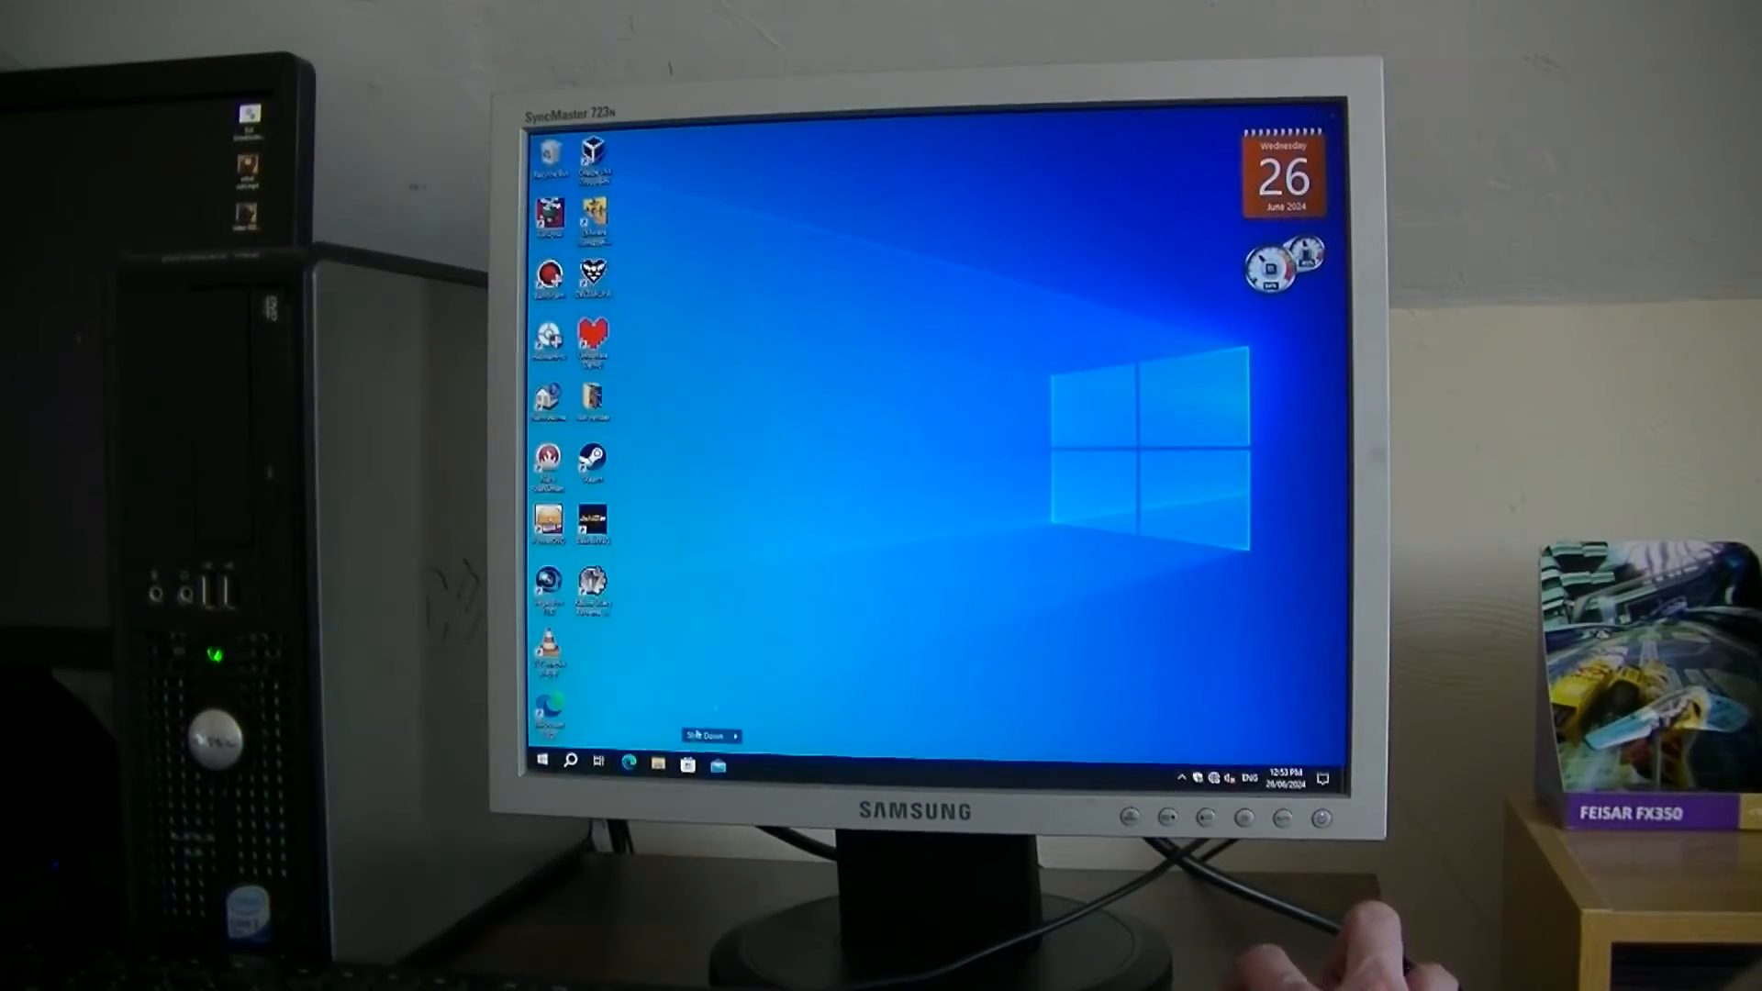
Shut down the computer
click(706, 736)
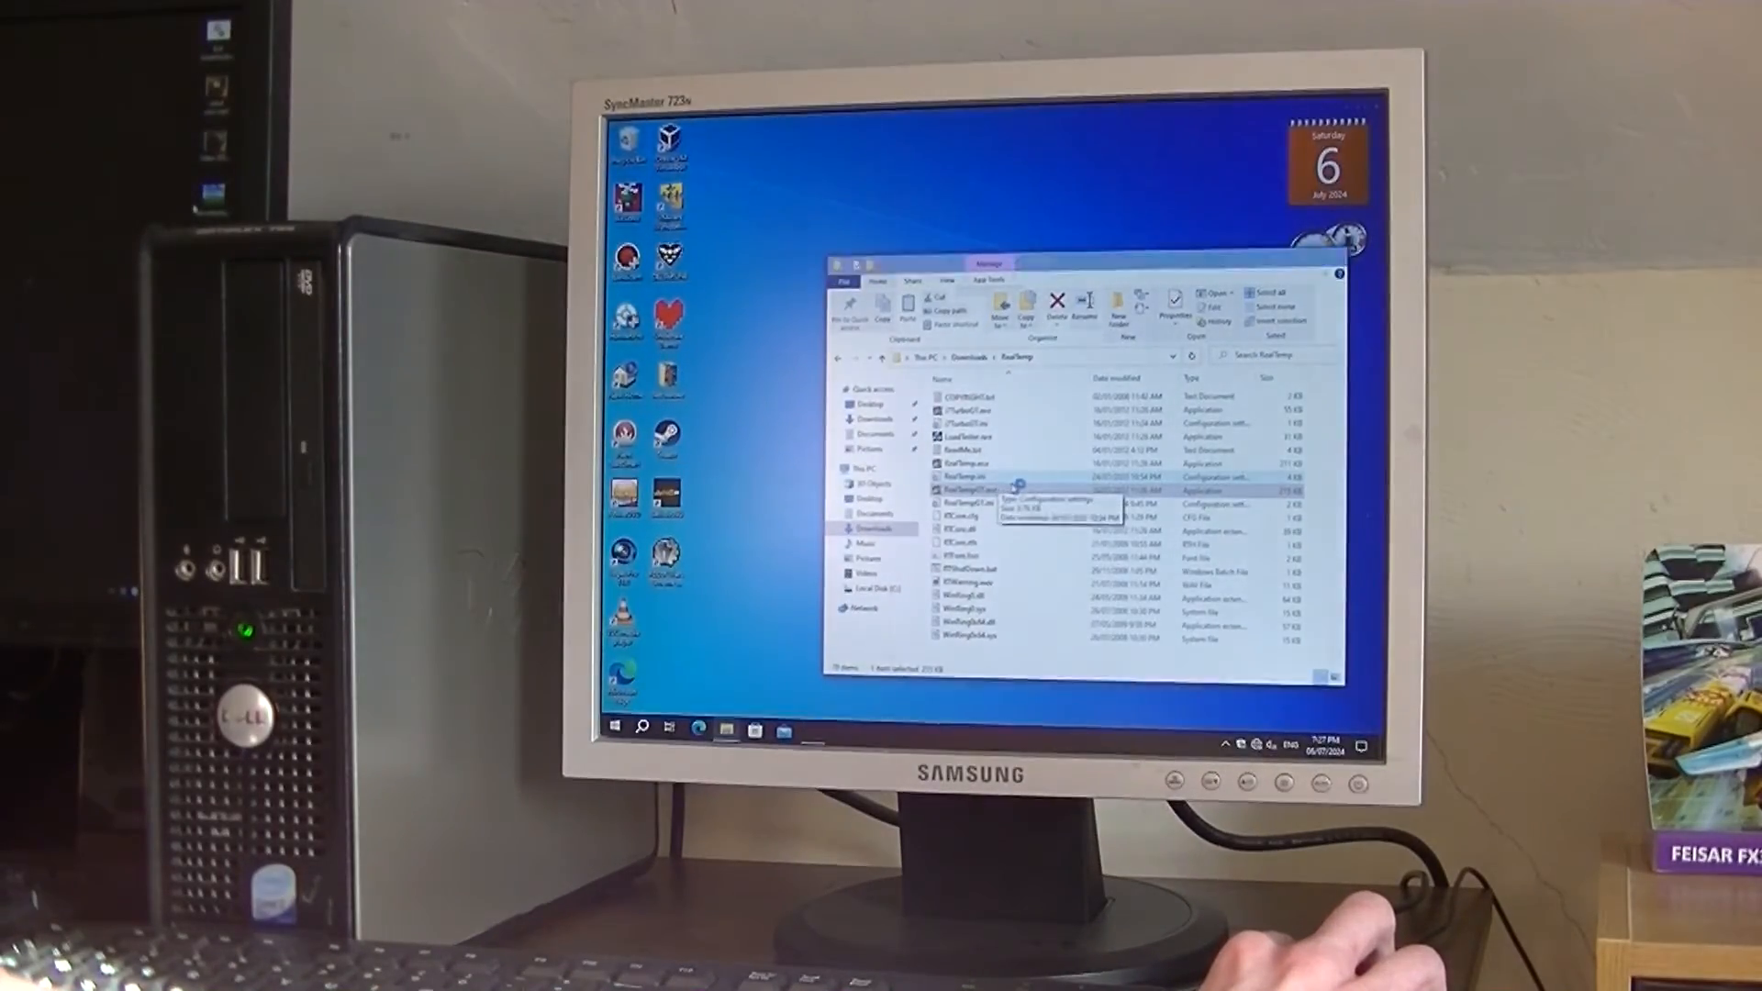
Launch RealTemp.exe from the RealTemp folder and return File Explorer to Quick access
double_click(961, 490)
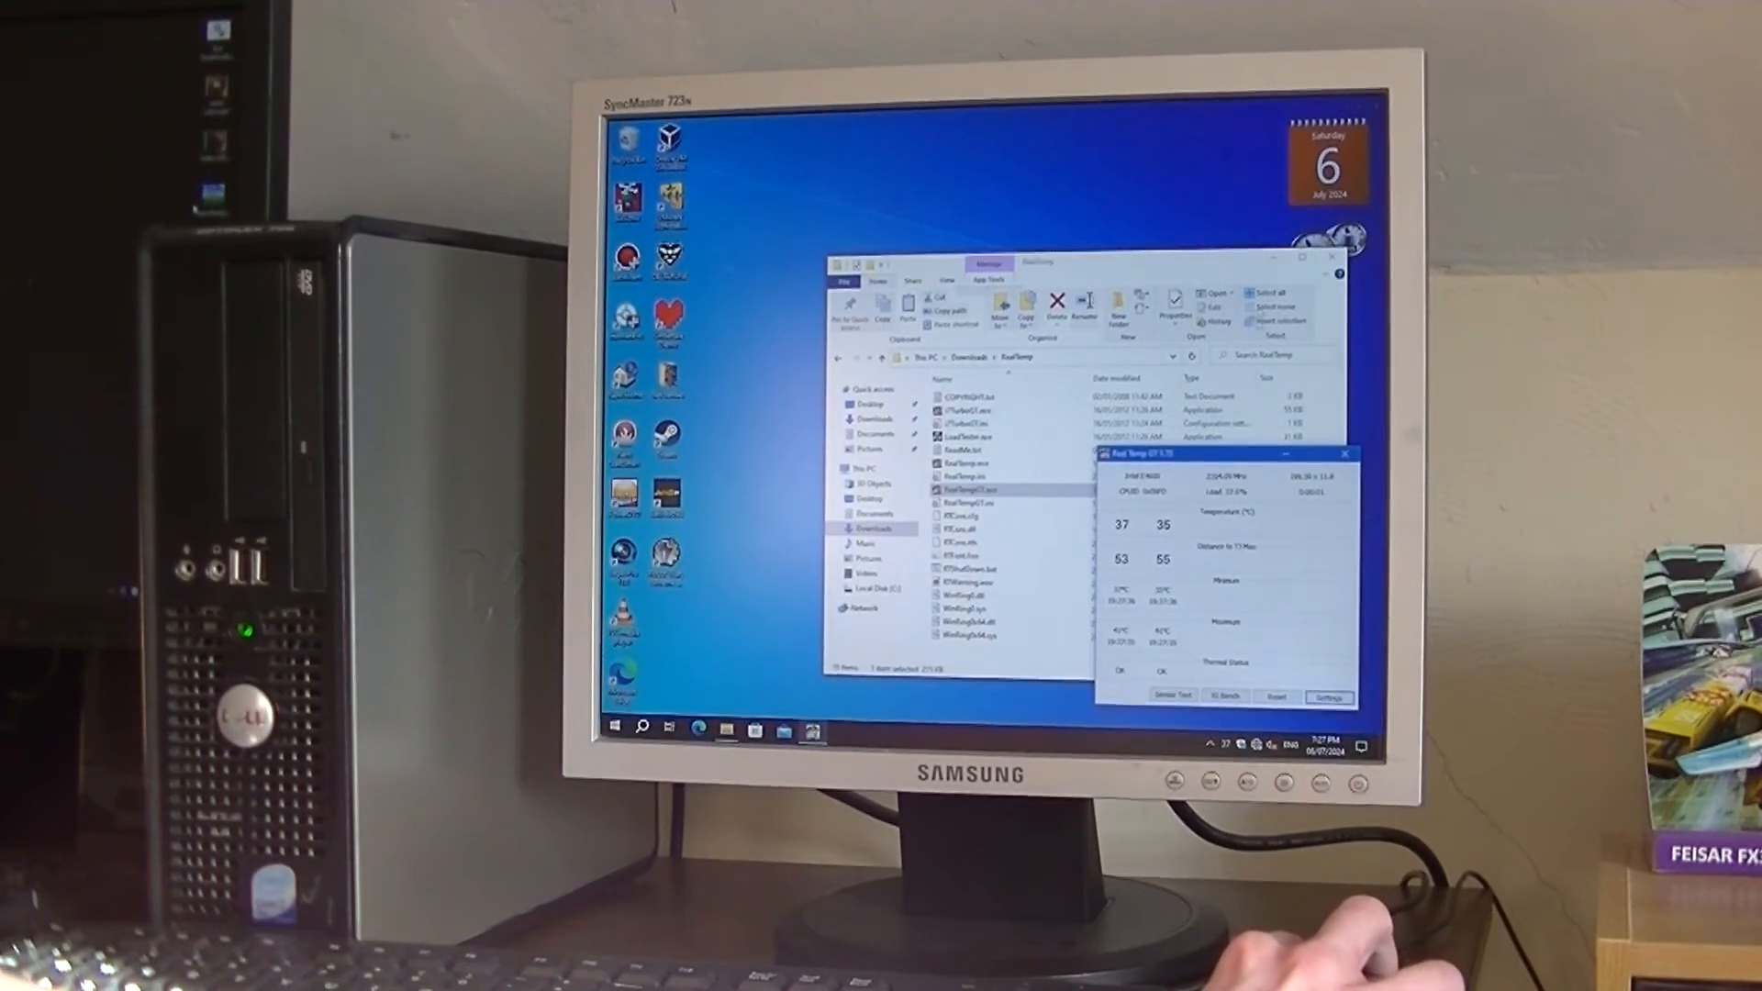
click(838, 356)
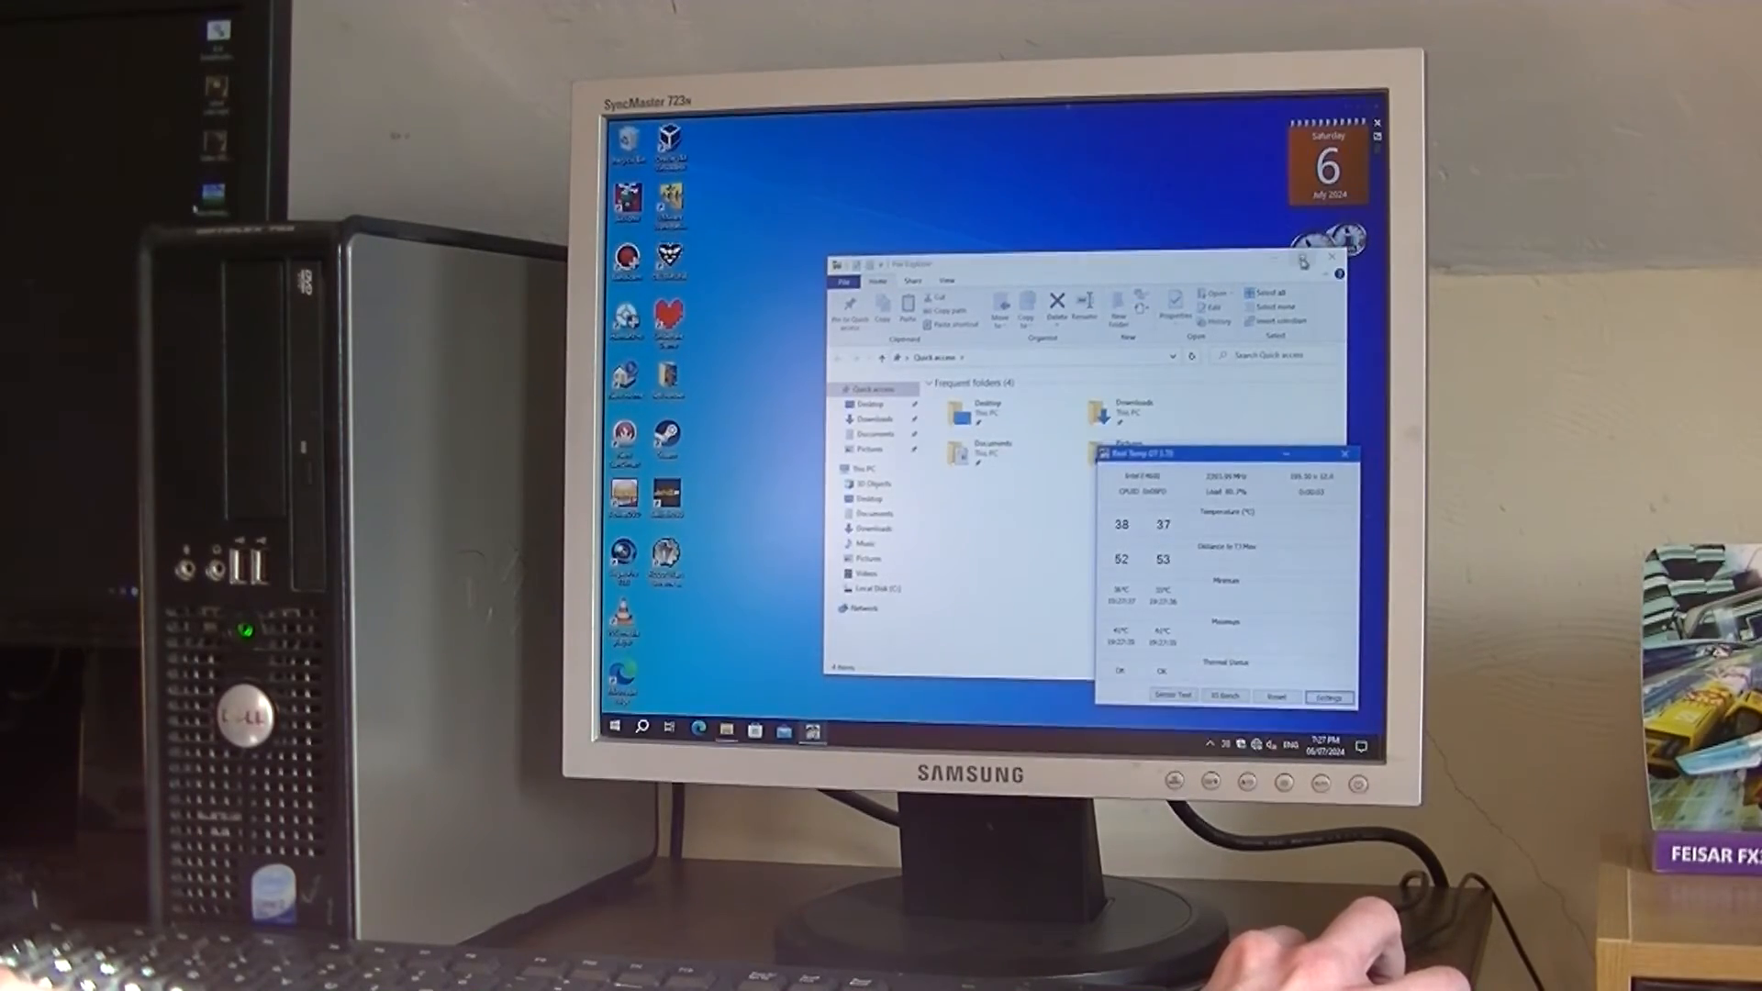
click(1332, 260)
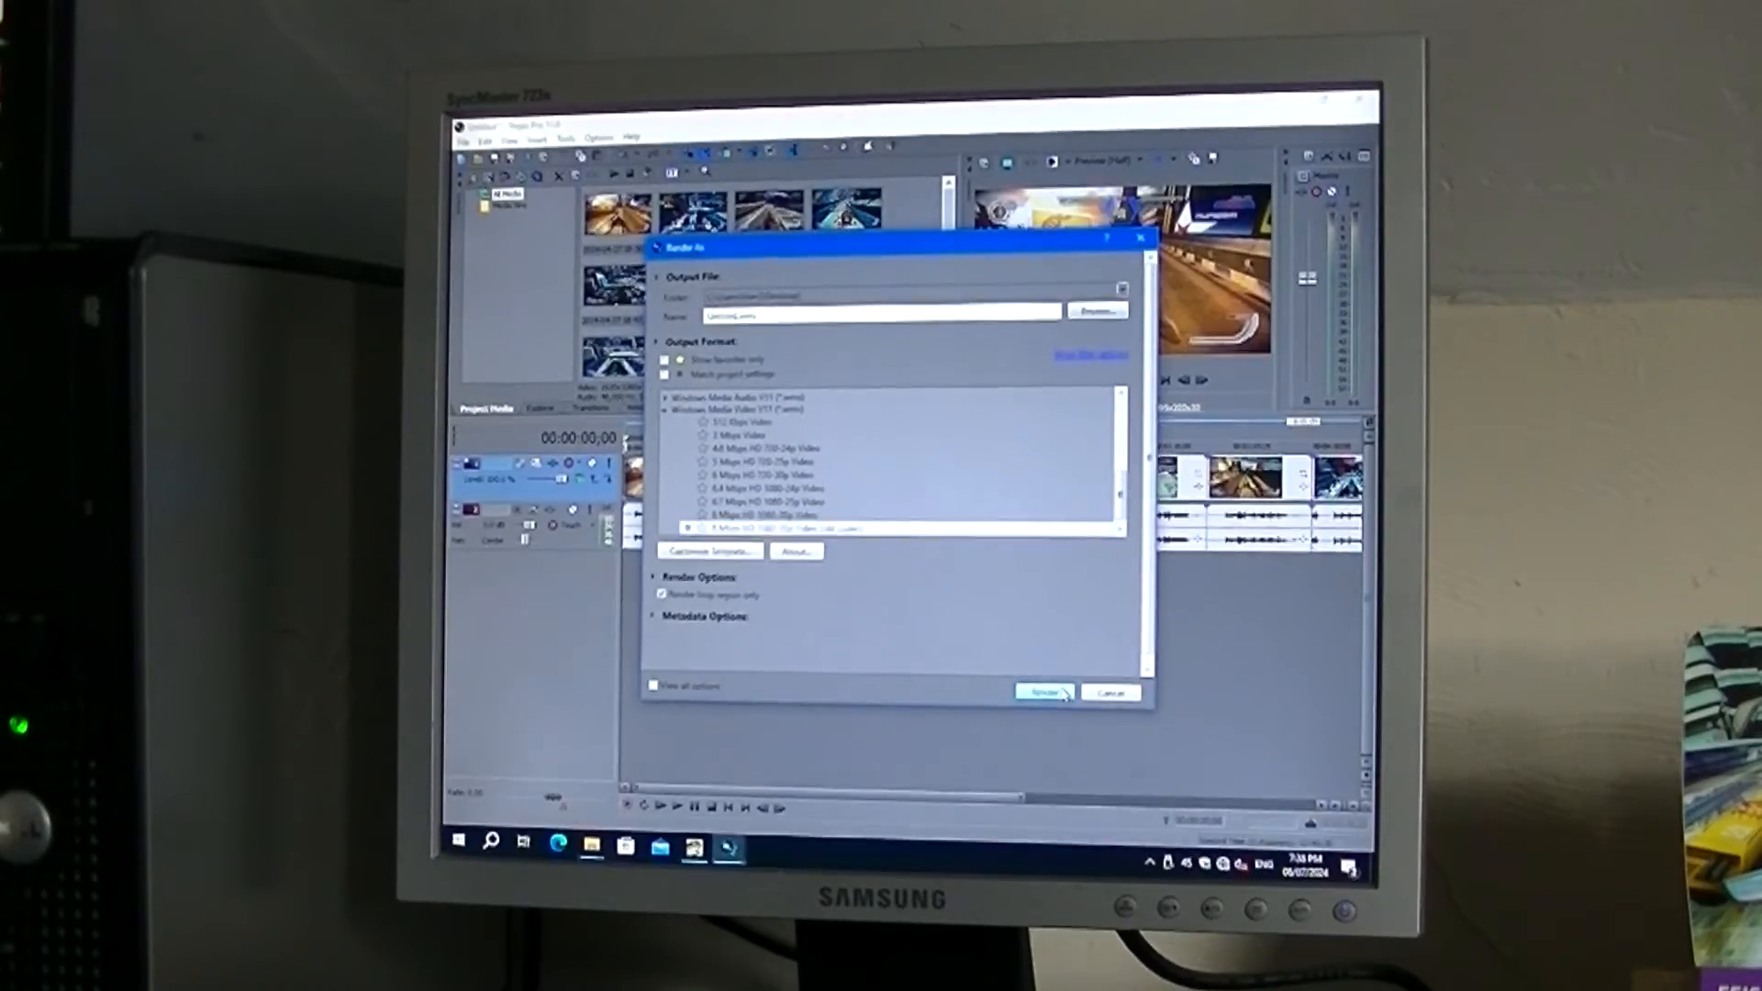
Render the project with the Windows Media Video V11 template
click(1042, 691)
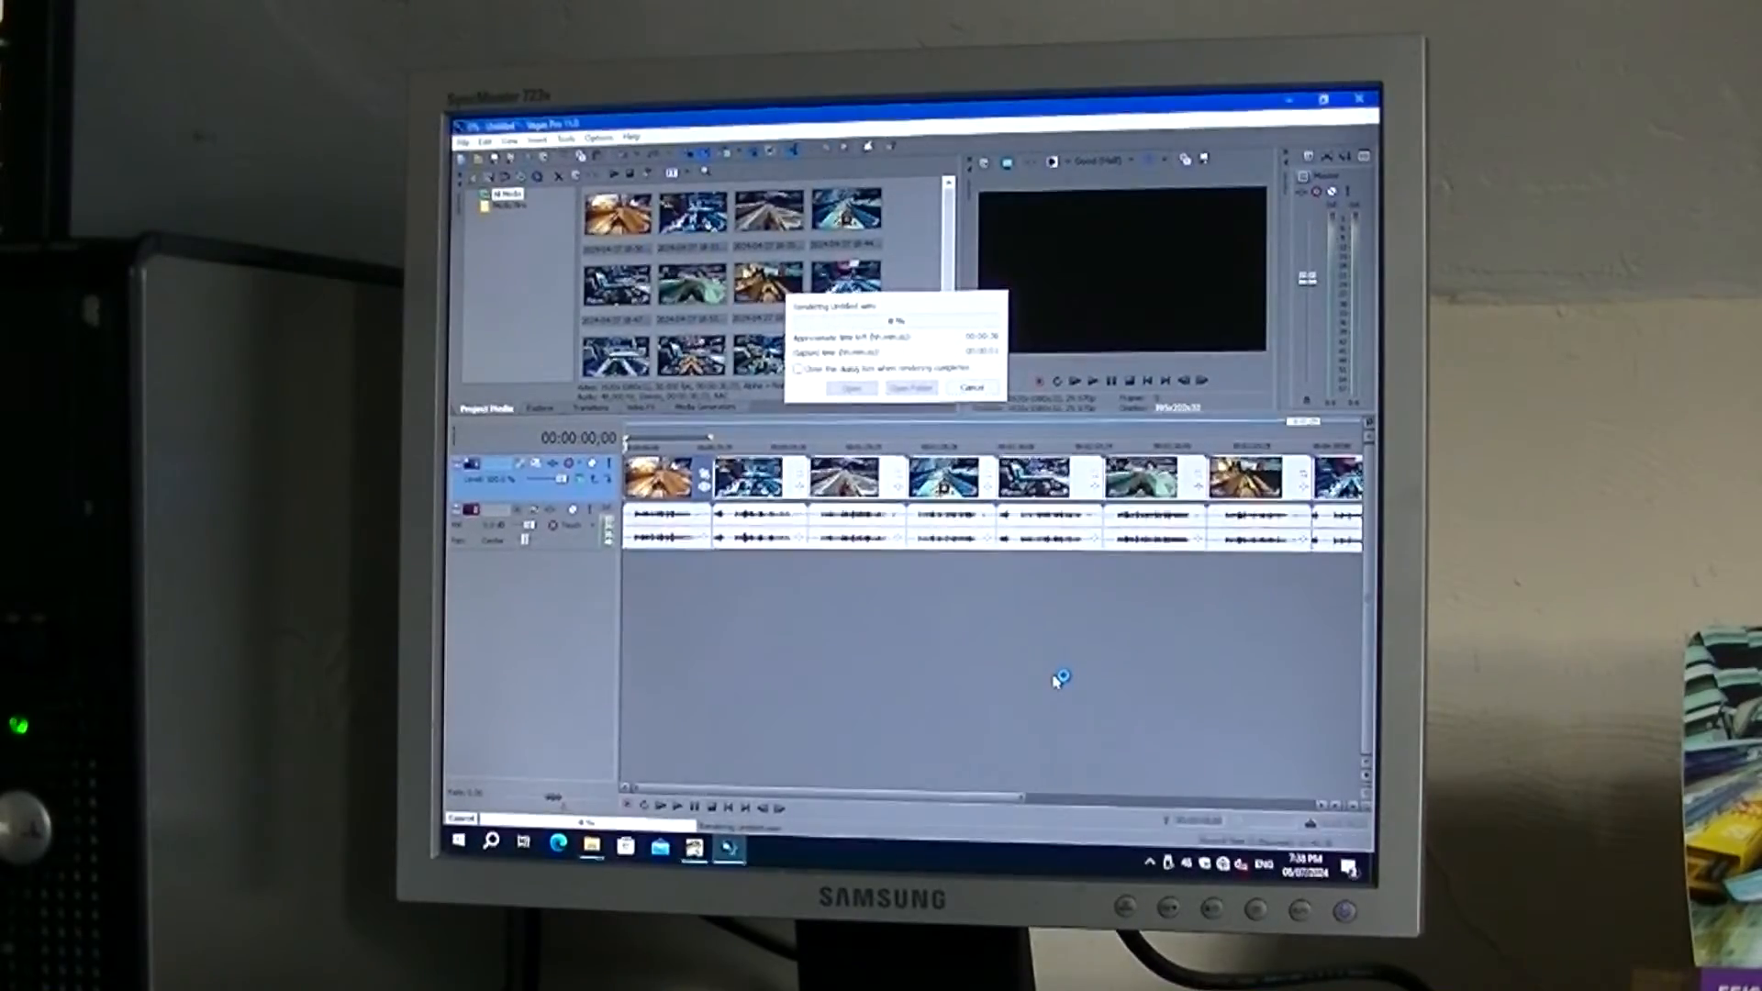